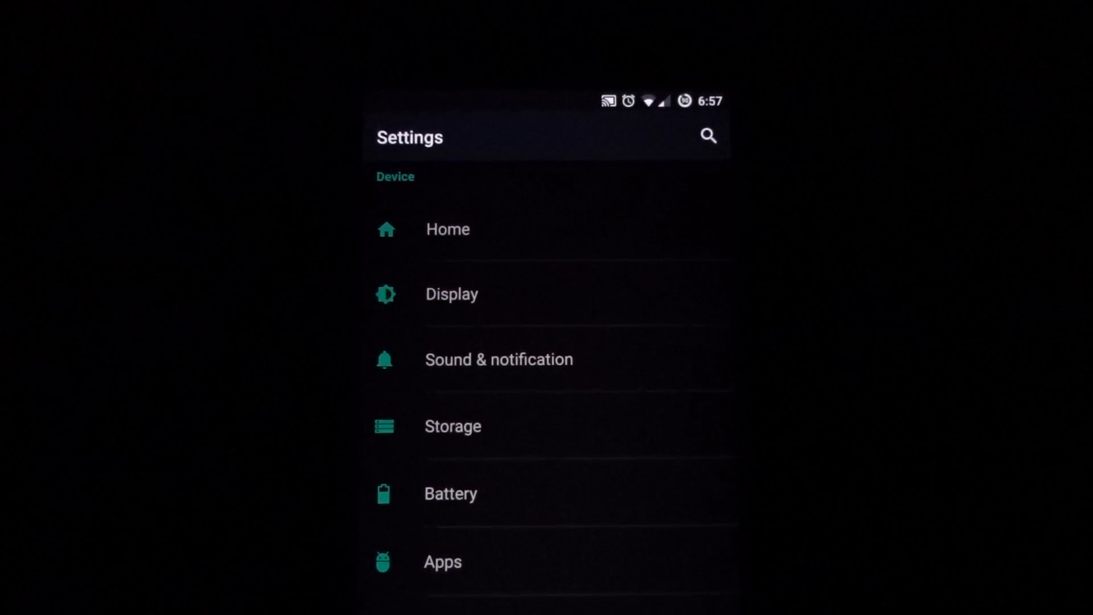
Step: Go from the Settings main list to the Sound & notification page
{"action": "left_click", "coordinate": [499, 359]}
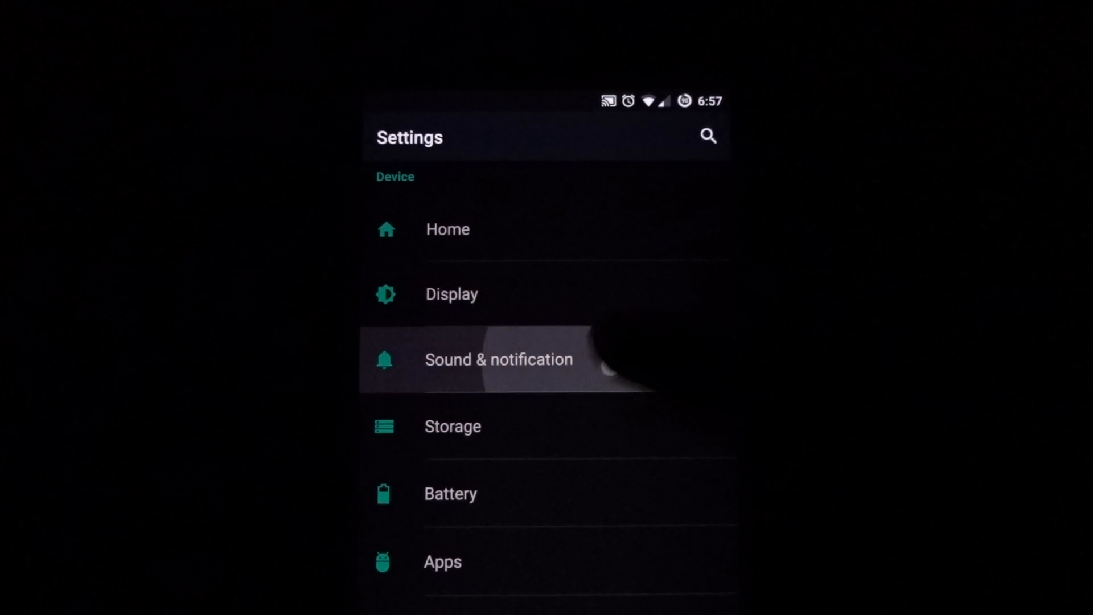
{"action": "left_click", "coordinate": [498, 360]}
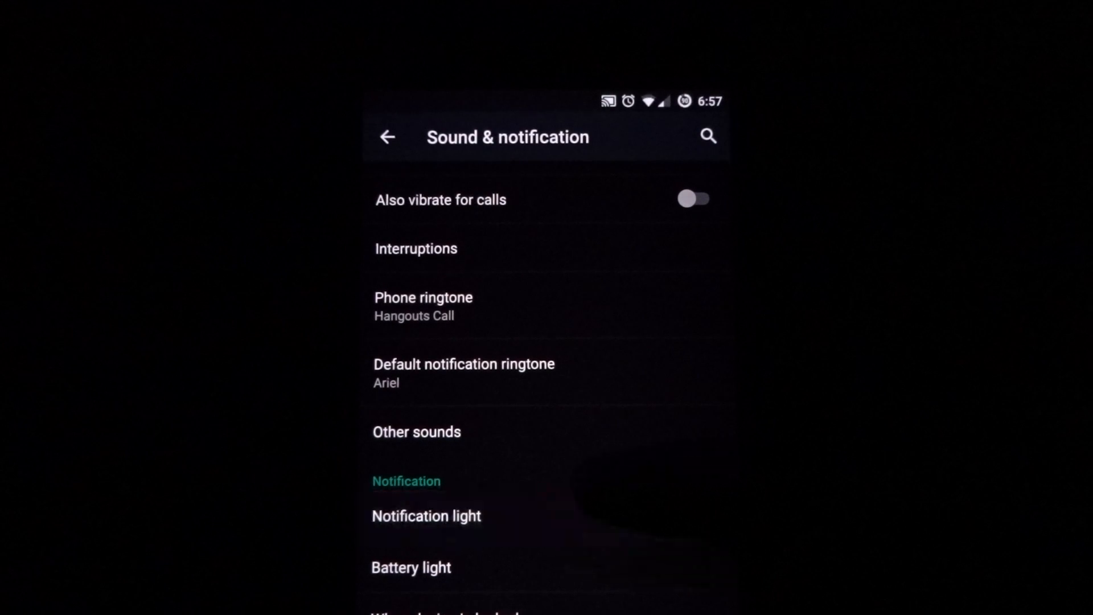
{"action": "left_click", "coordinate": [411, 567]}
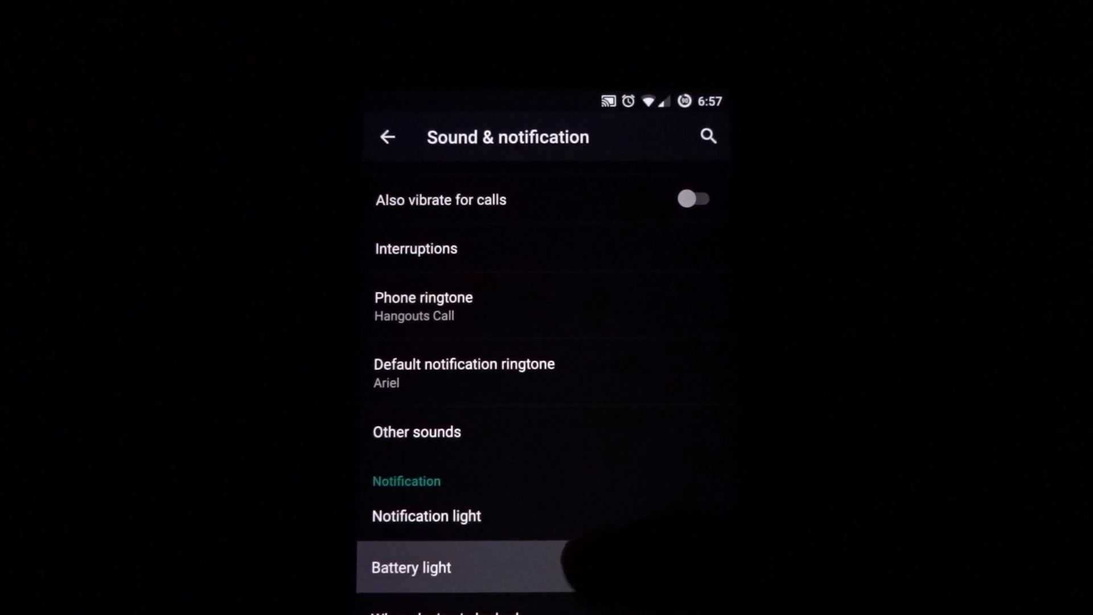
Step: Open Notification light and scroll through the Choose app list for custom light colours
{"action": "left_click", "coordinate": [426, 515]}
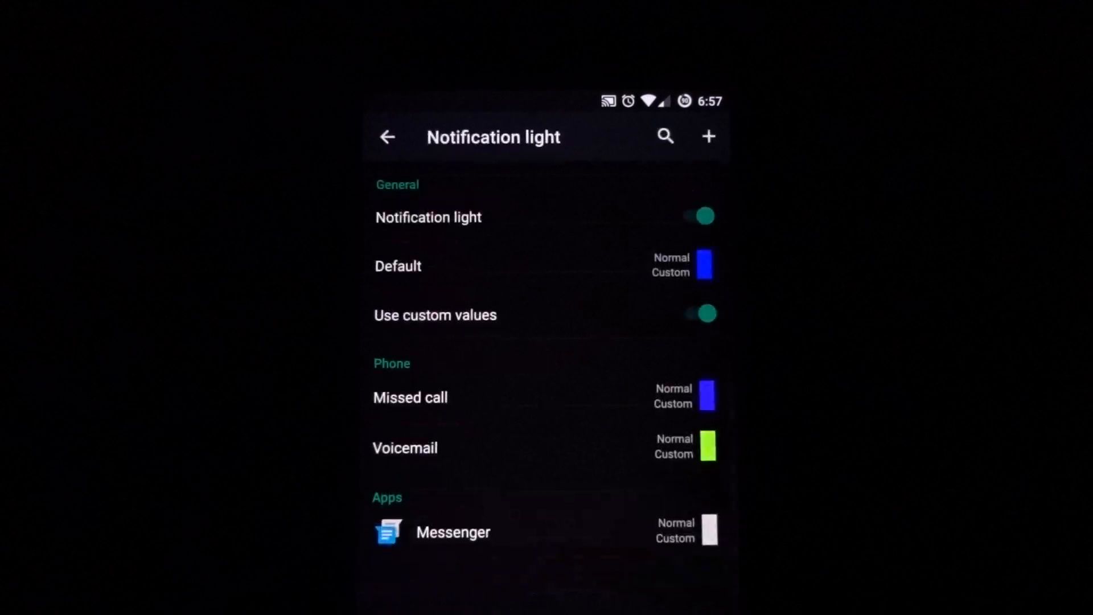
{"action": "left_click", "coordinate": [708, 137]}
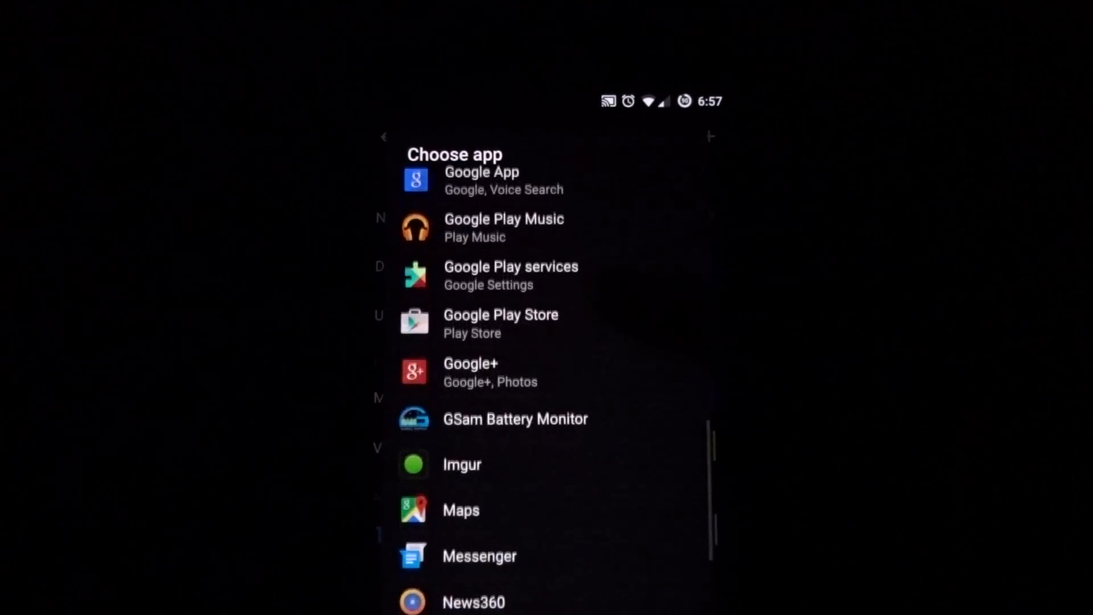
{"action": "scroll", "scroll_direction": "down", "scroll_amount": 3}
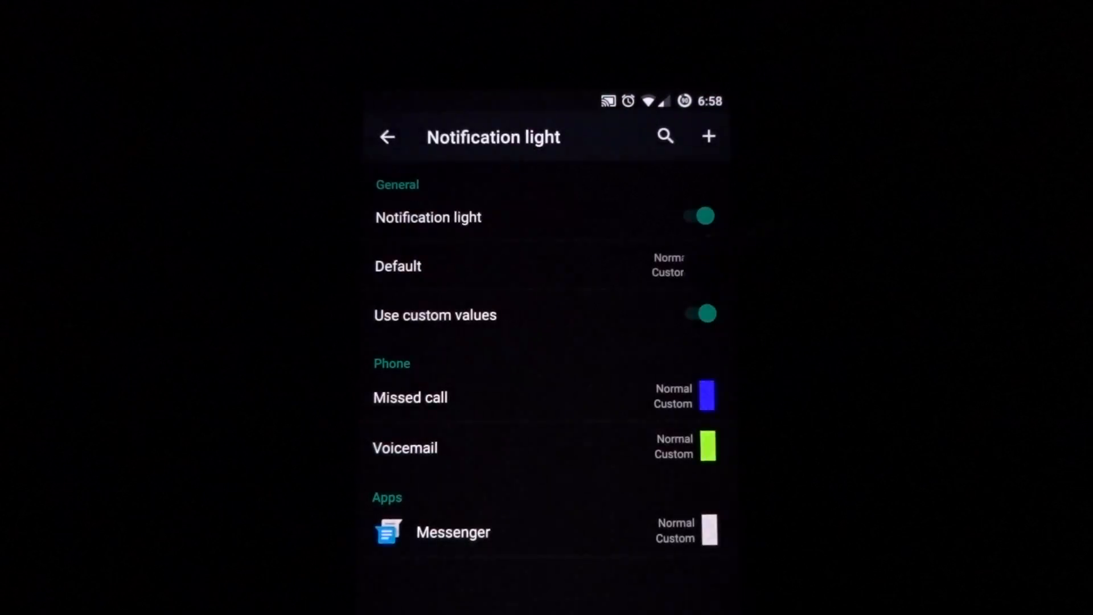
{"action": "left_click", "coordinate": [706, 395]}
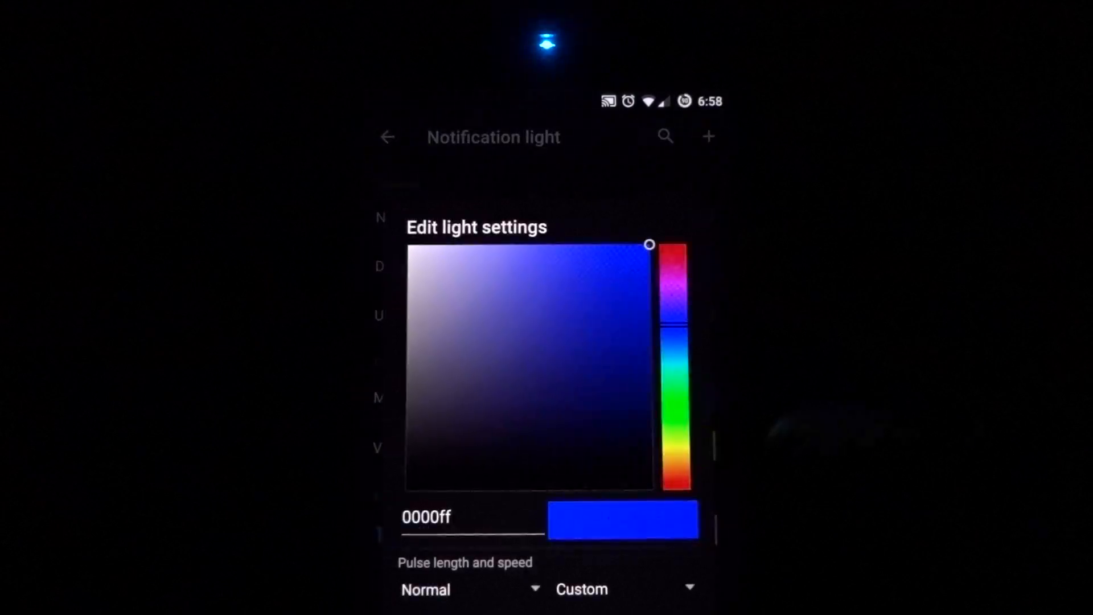
{"action": "left_click", "coordinate": [673, 247]}
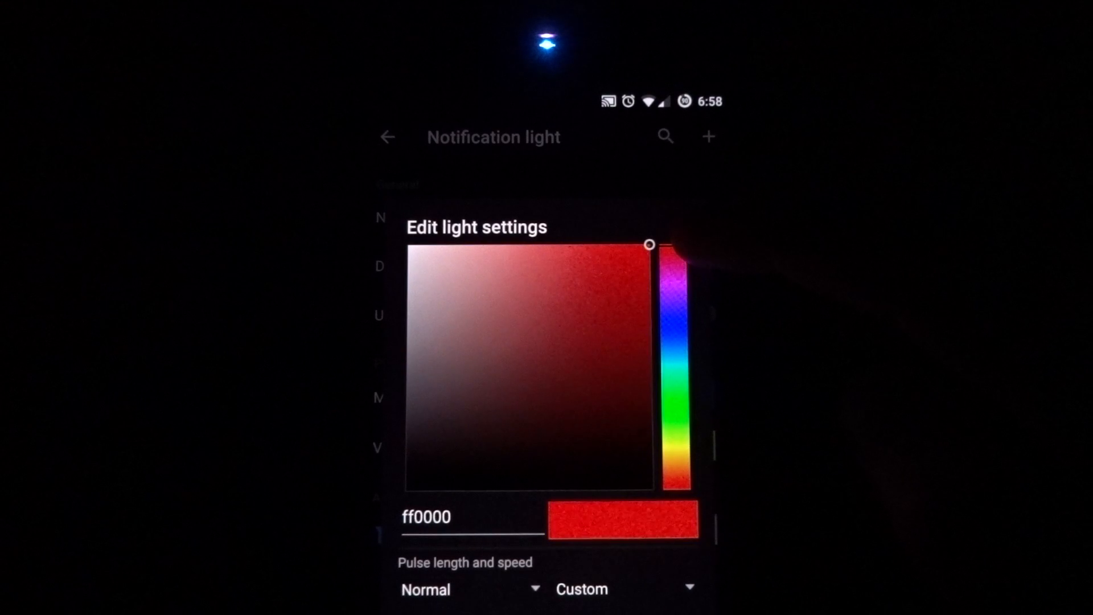
{"action": "left_click", "coordinate": [673, 390]}
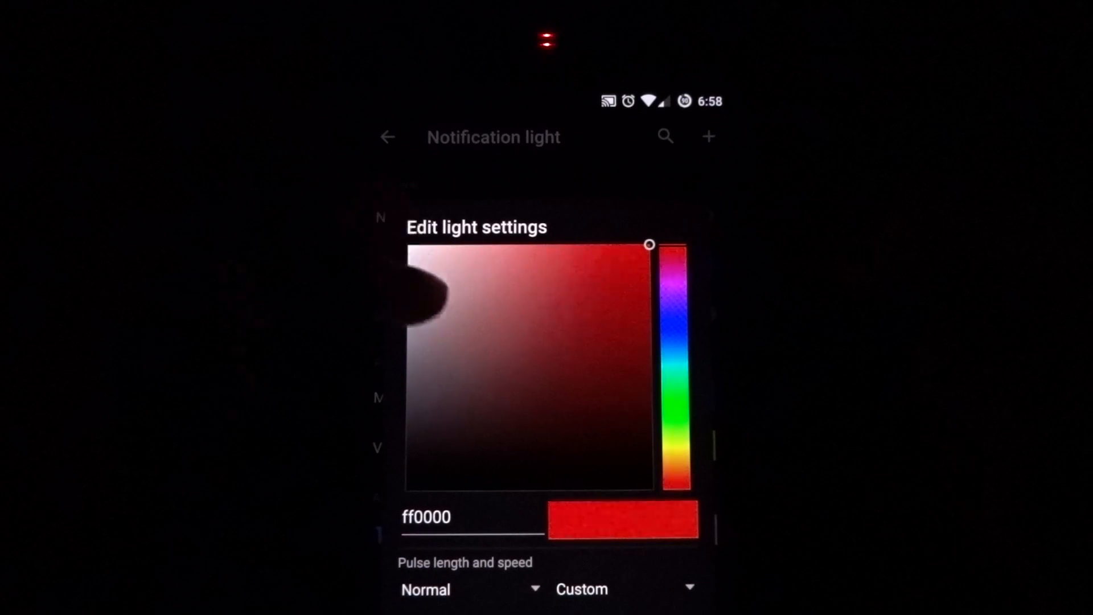
{"action": "left_click", "coordinate": [410, 245]}
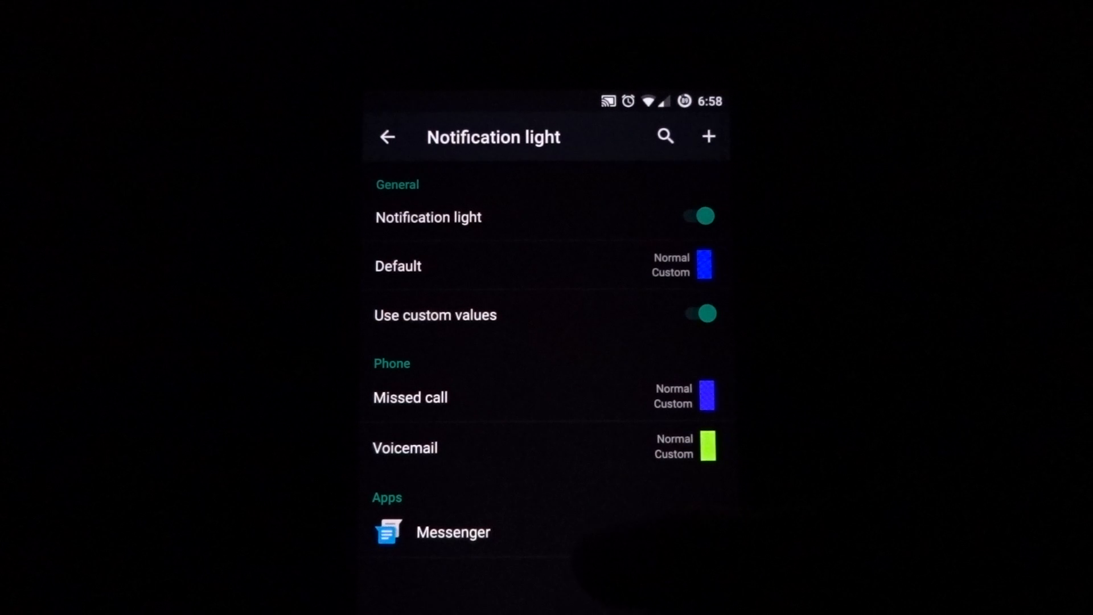
Step: Return to Sound & notification and open the Battery light page
{"action": "left_click", "coordinate": [707, 263]}
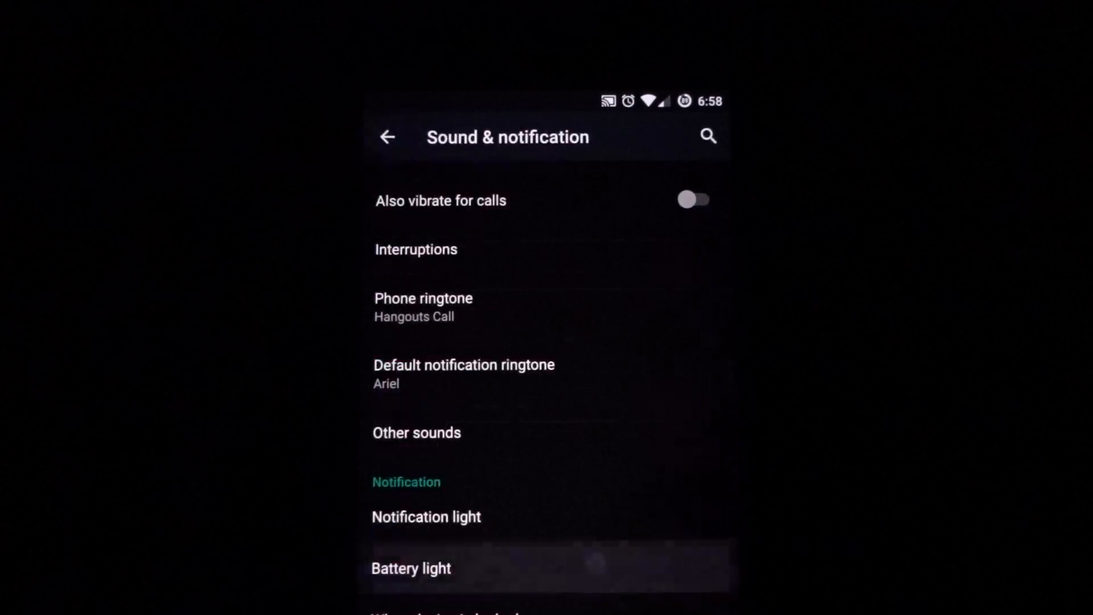
{"action": "left_click", "coordinate": [410, 568]}
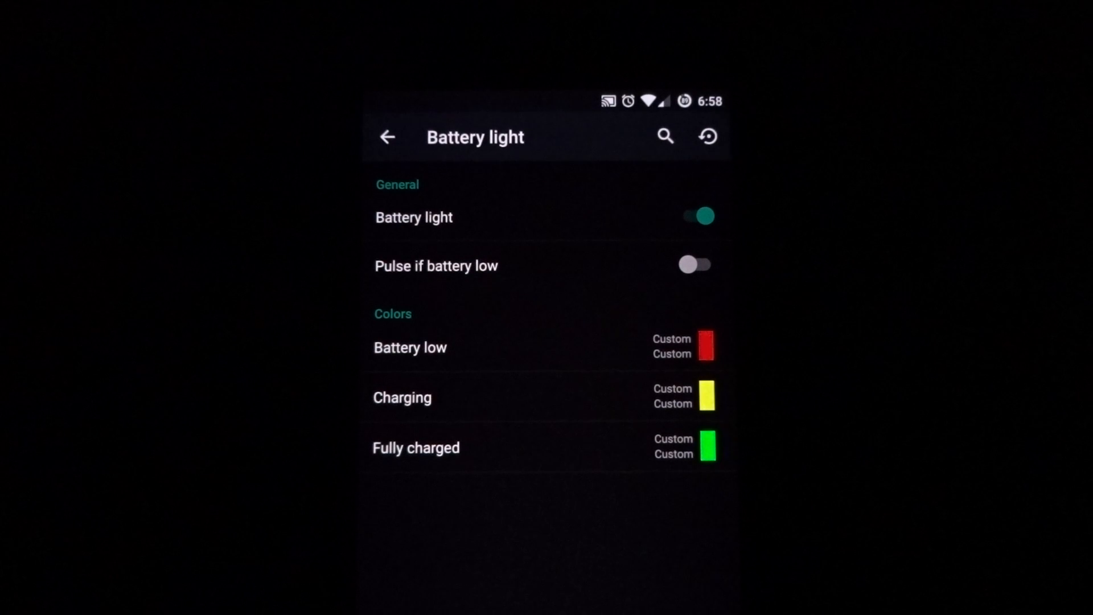
Step: Toggle battery light off and on and low-battery pulsing on and off, then go back
{"action": "left_click", "coordinate": [707, 136]}
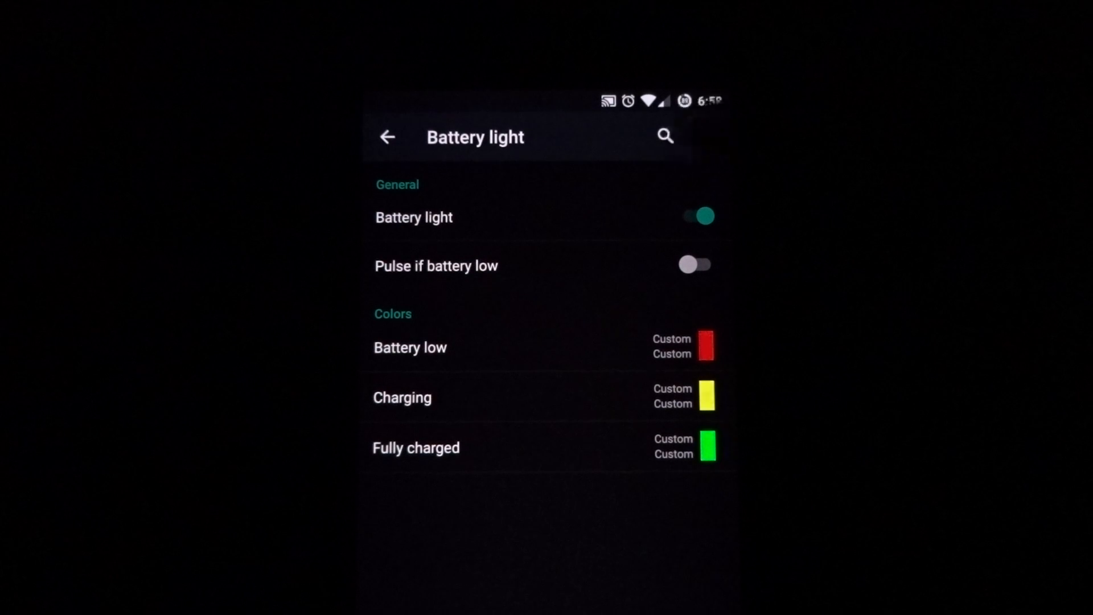
{"action": "left_click", "coordinate": [410, 347]}
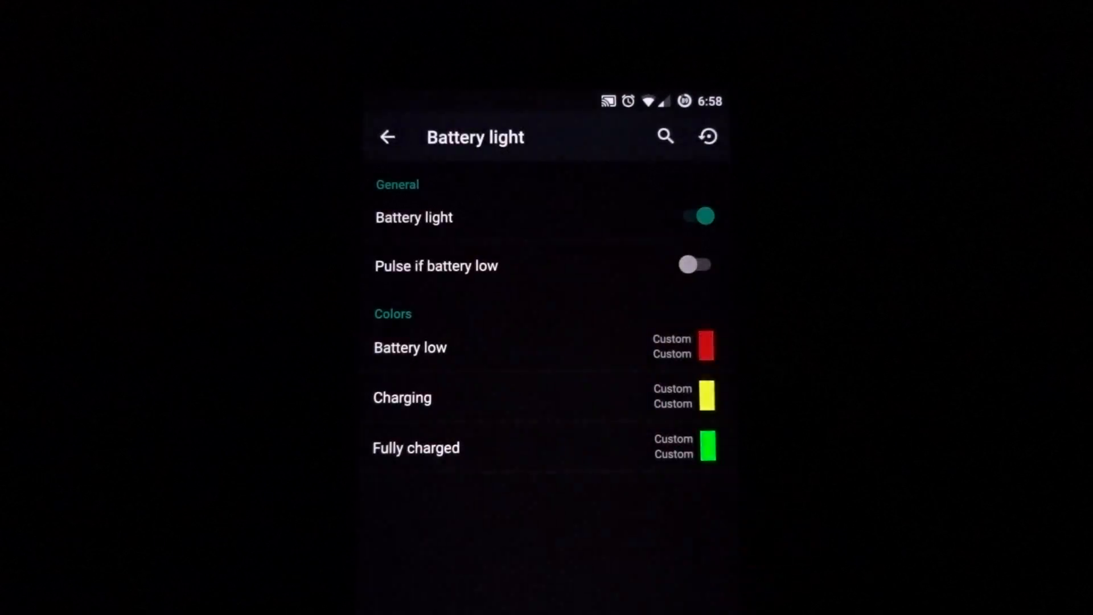
{"action": "left_click", "coordinate": [698, 215]}
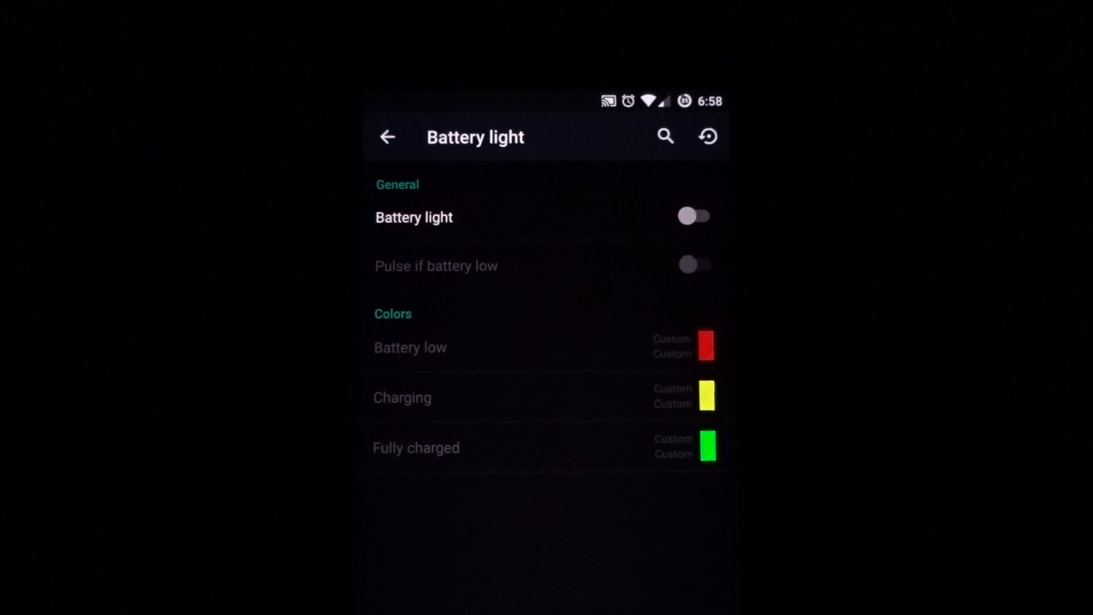
{"action": "left_click", "coordinate": [693, 215]}
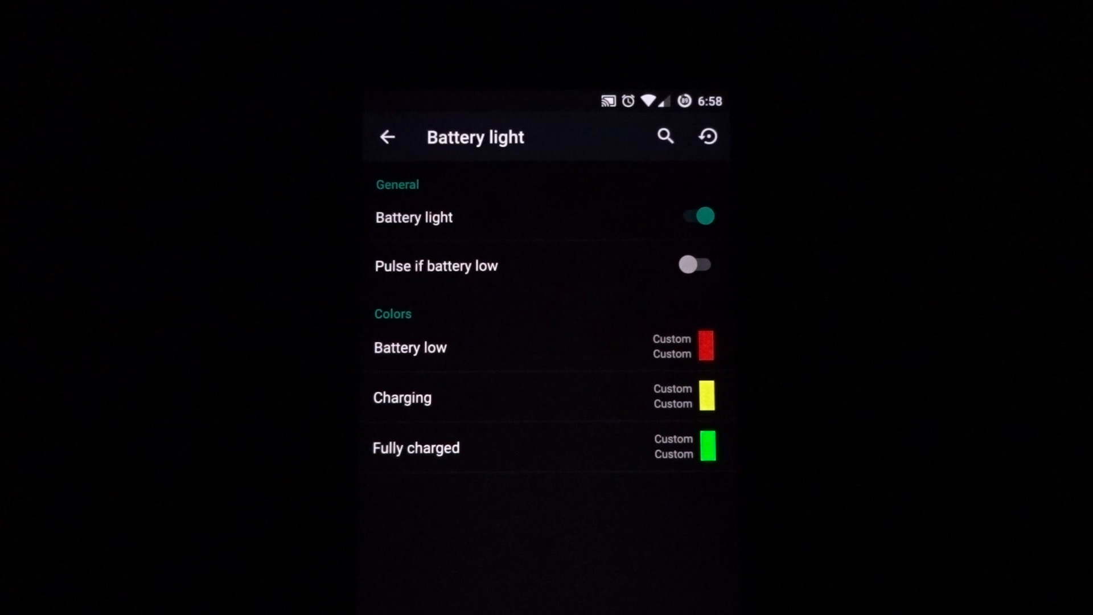
{"action": "left_click", "coordinate": [695, 264]}
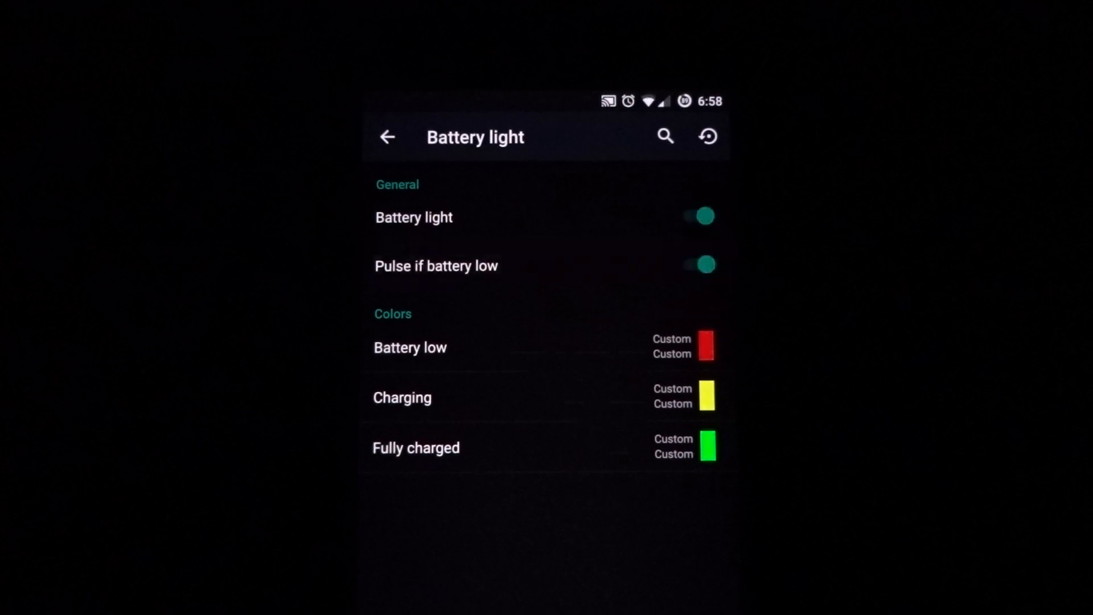
{"action": "left_click", "coordinate": [699, 265]}
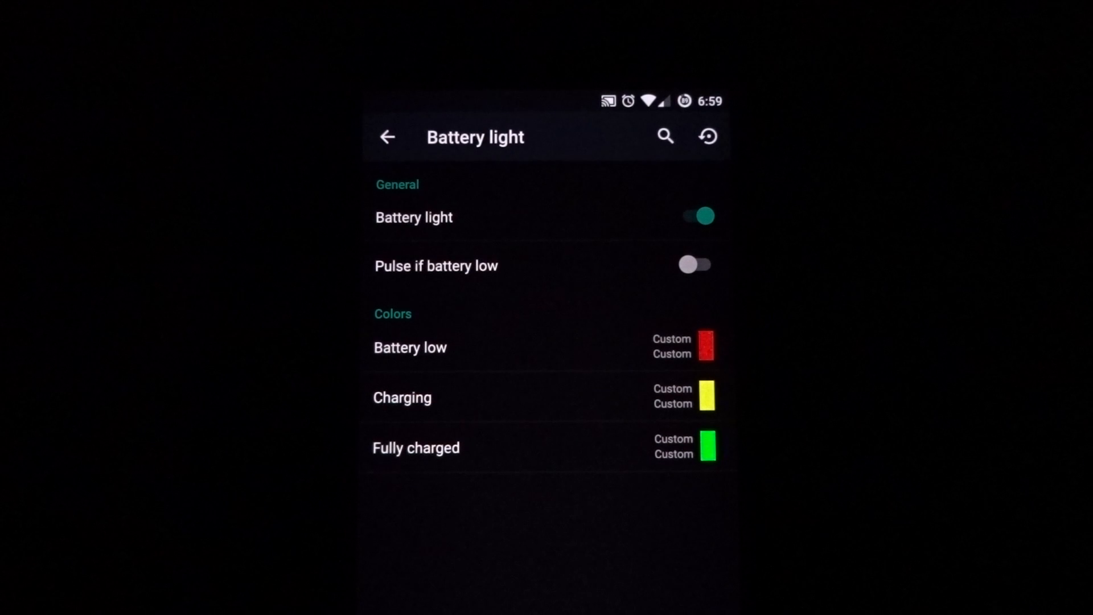
{"action": "left_click", "coordinate": [387, 136]}
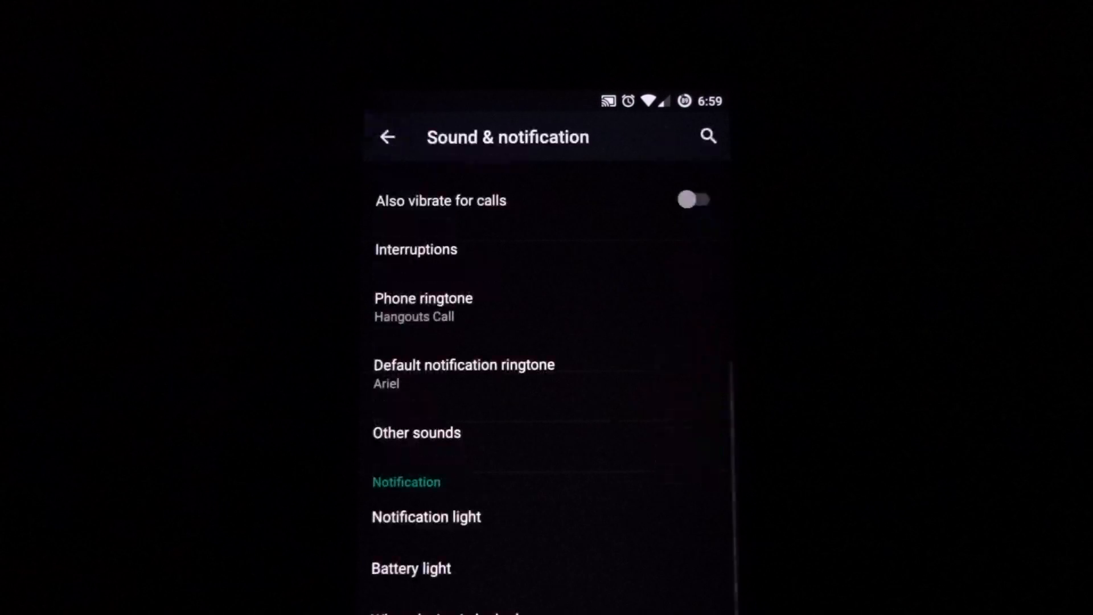